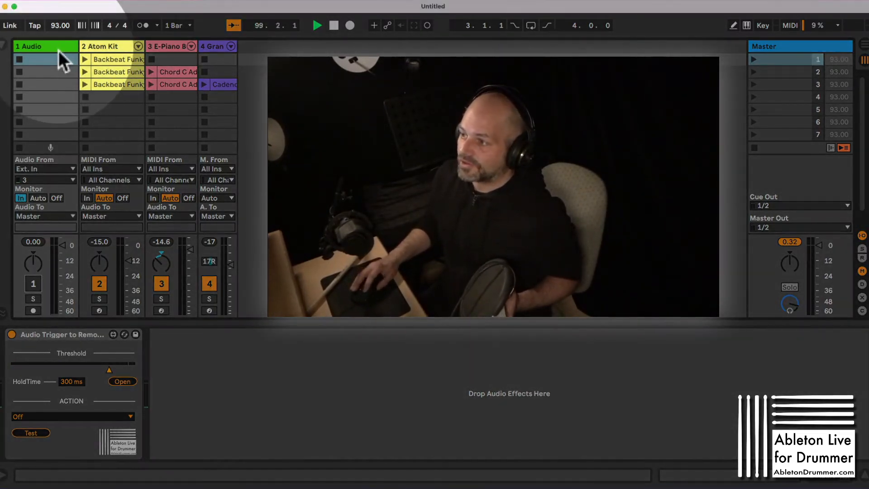
On the Audio track (input channel 3), set the trigger device's action to Metronome
left_click(46, 179)
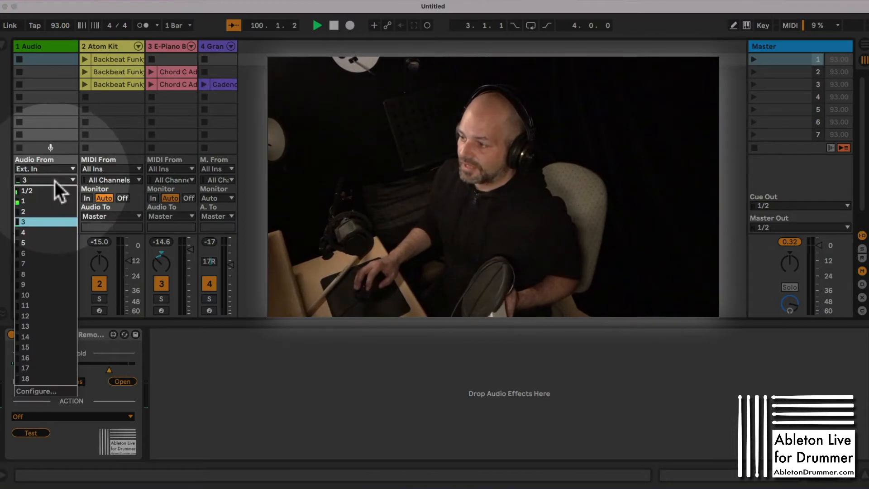
left_click(23, 222)
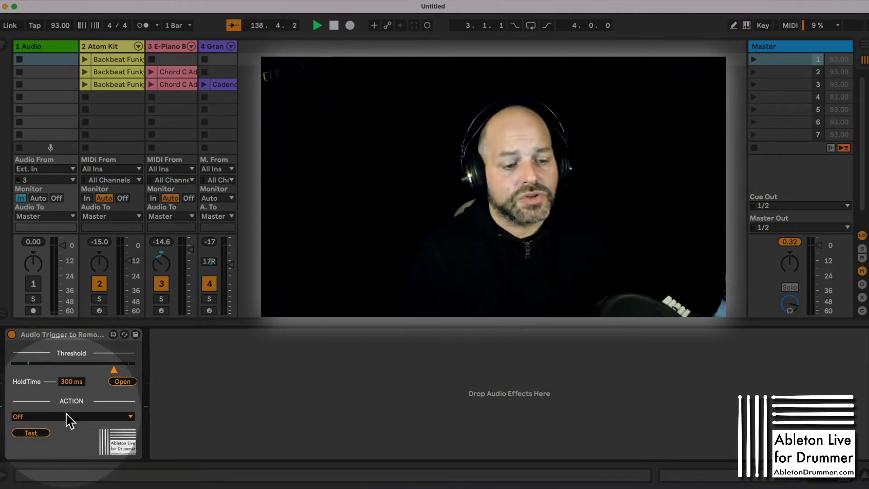
left_click(72, 416)
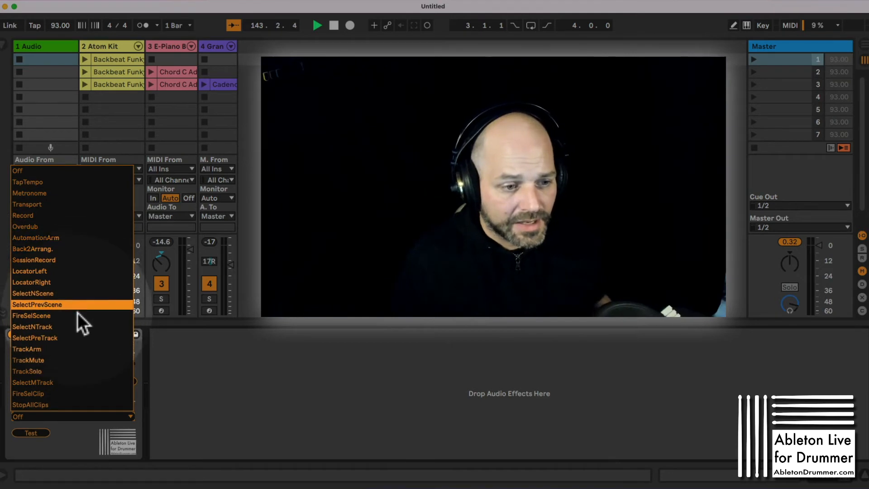
mouse_move(80, 322)
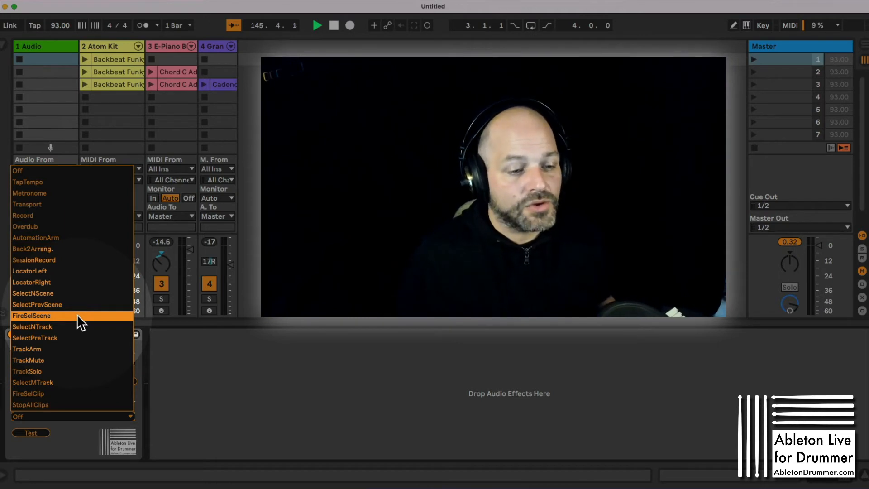
mouse_move(69, 193)
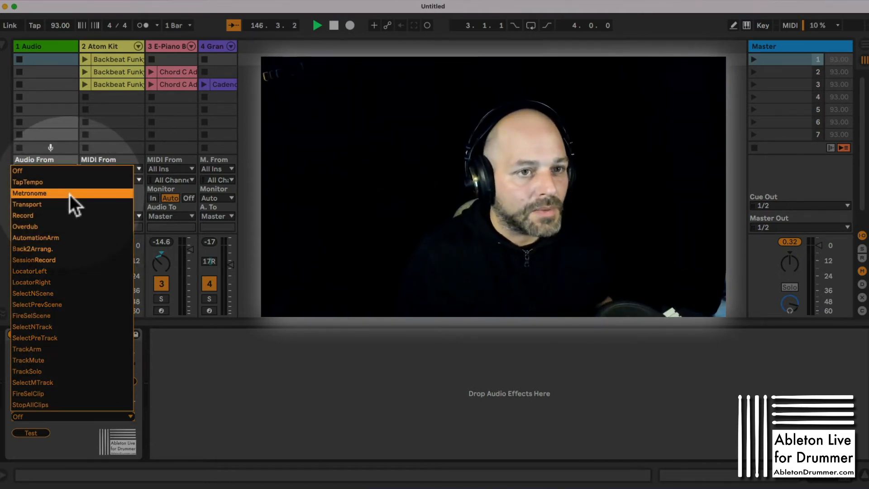
left_click(31, 193)
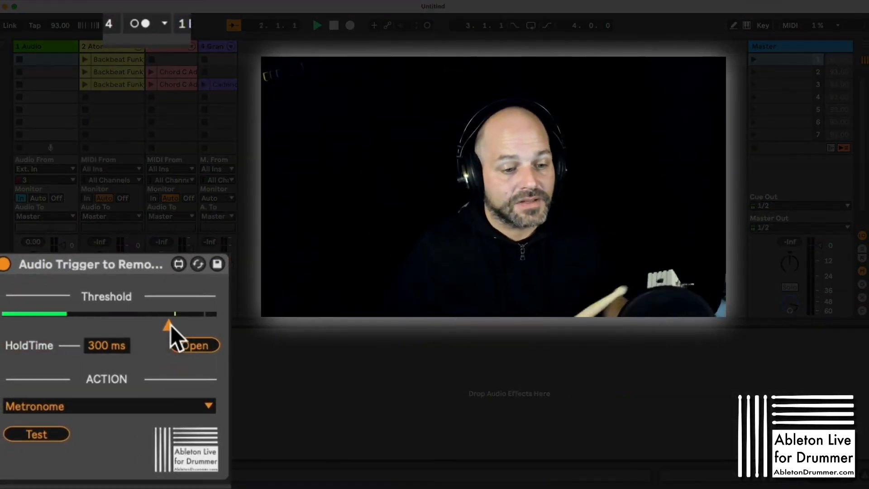
left_click(135, 23)
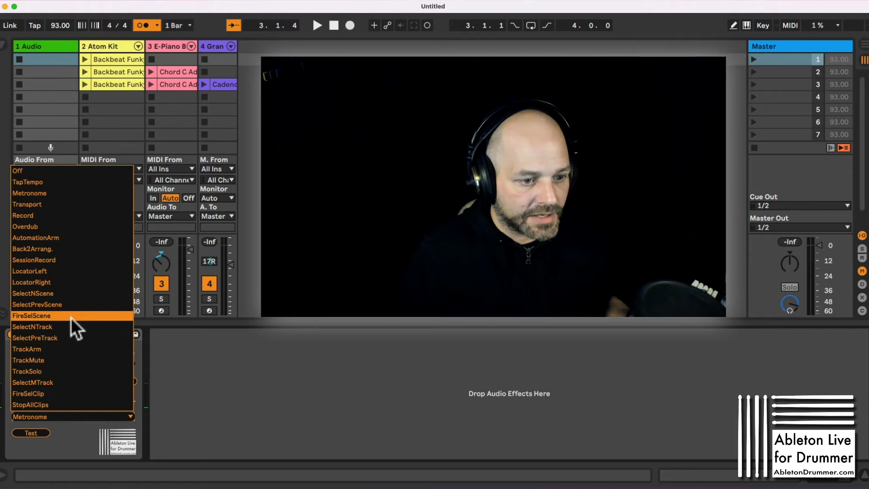
Change the trigger device's action to FireSelScene
left_click(36, 315)
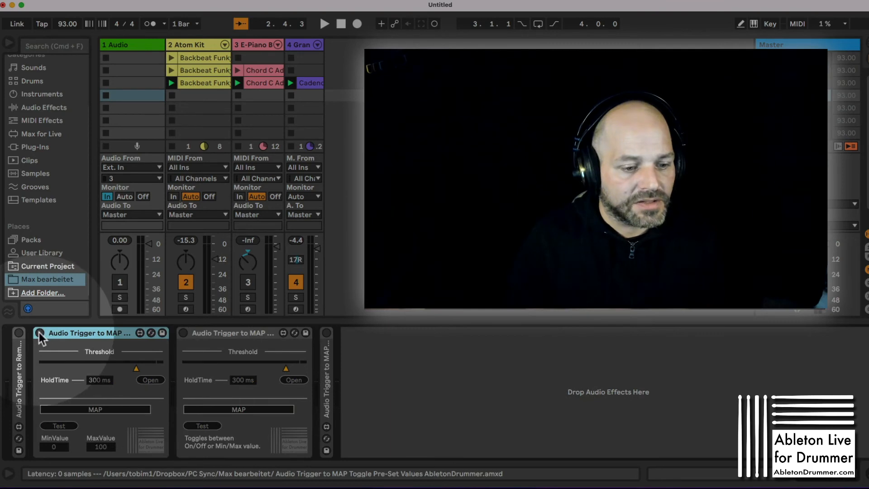
Switch on the first MAP device, set MinValue 21 and MaxValue 80, and start mapping
left_click(42, 333)
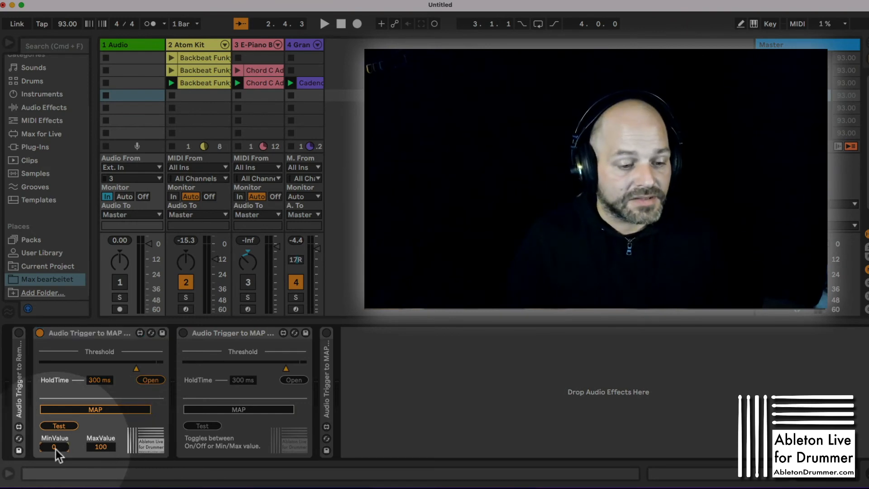
left_click_drag(54, 447, 78, 449)
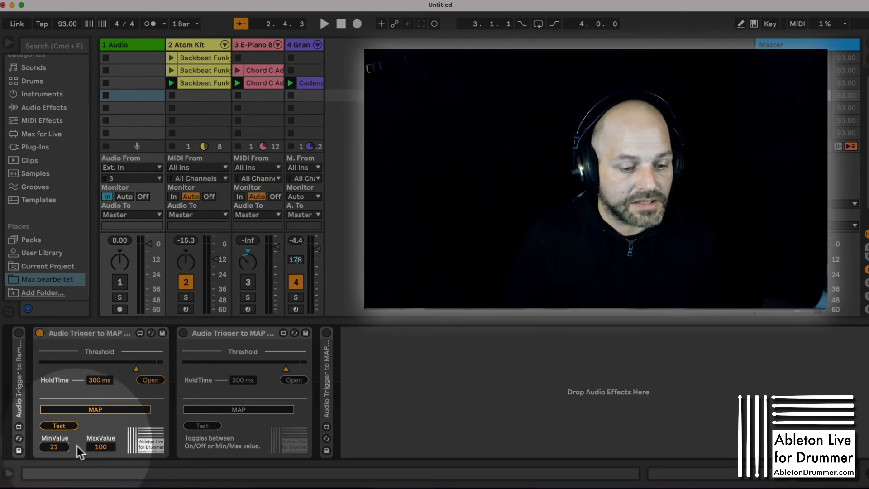
left_click_drag(100, 446, 100, 438)
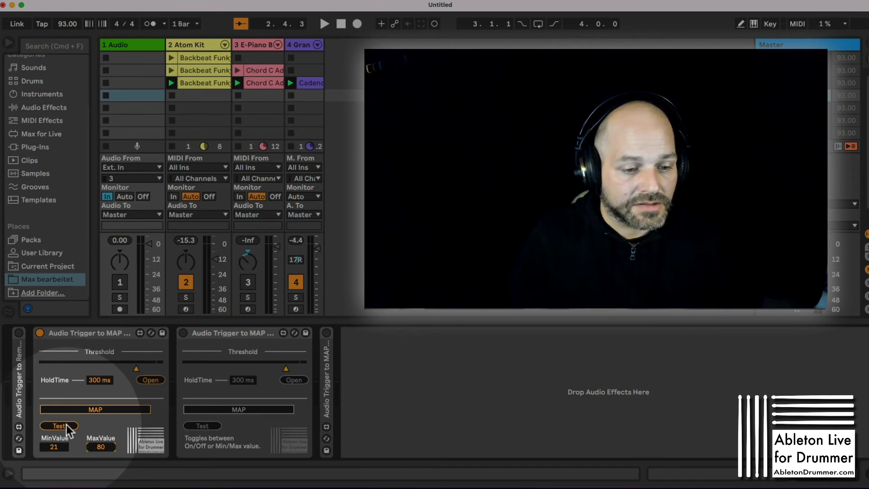
left_click(96, 409)
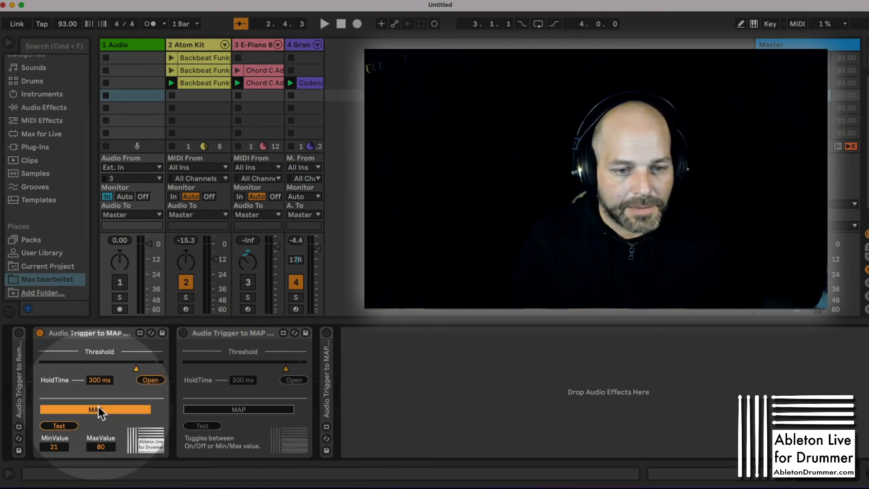